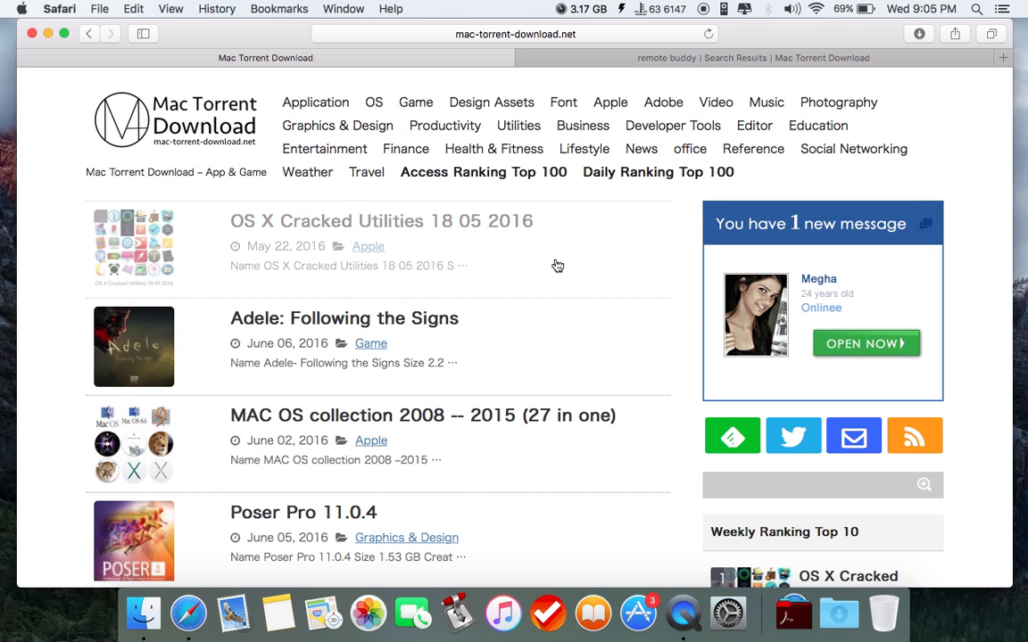
Search the site for 'remote buddy' from the sidebar search box.
{"action": "left_click", "coordinate": [821, 486]}
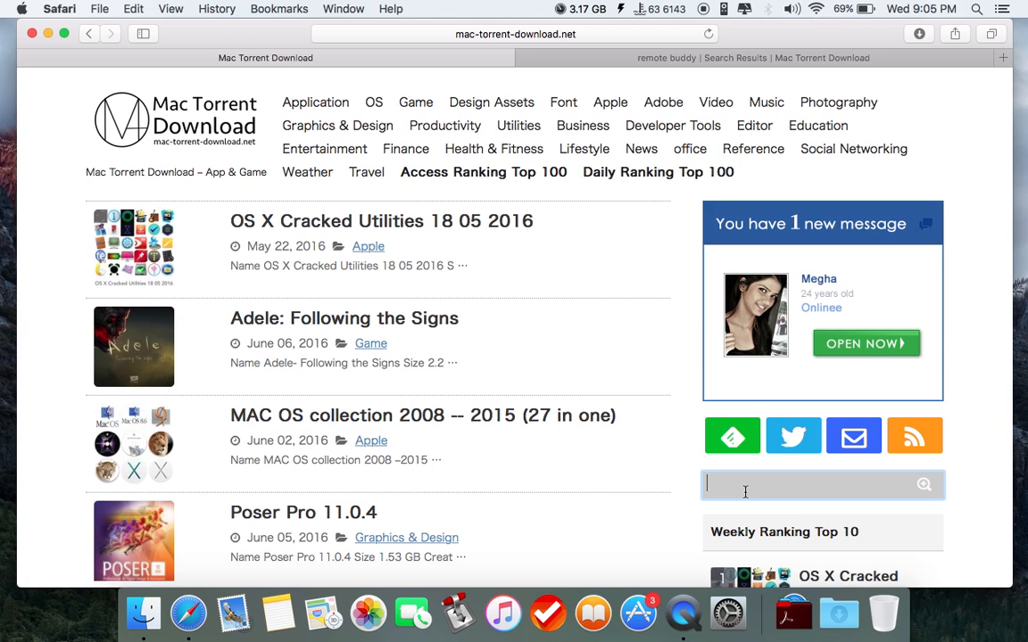
{"action": "type", "text": "remote"}
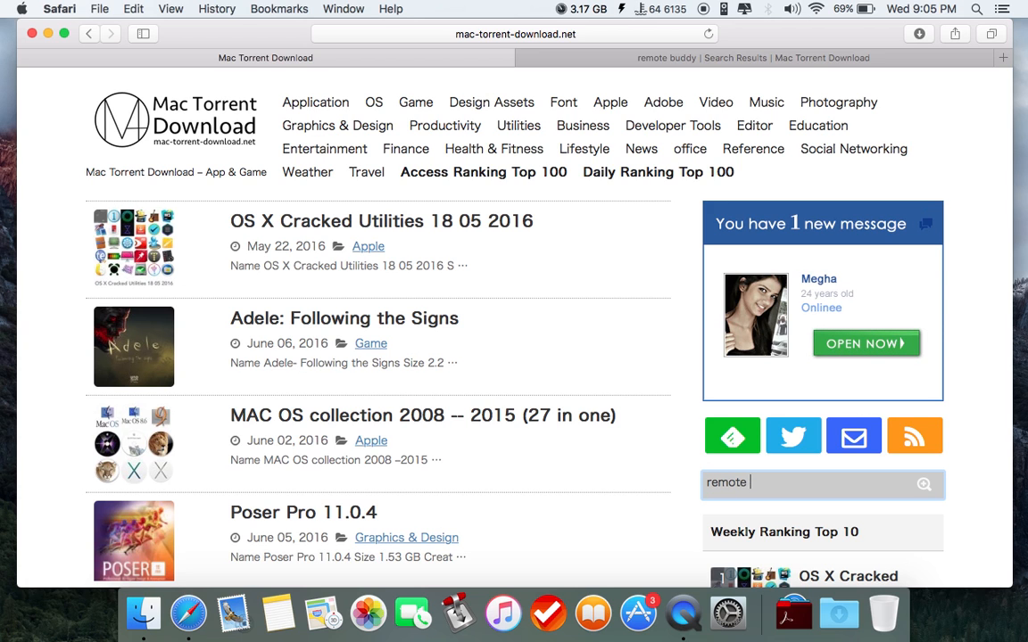
{"action": "type", "text": "buddy"}
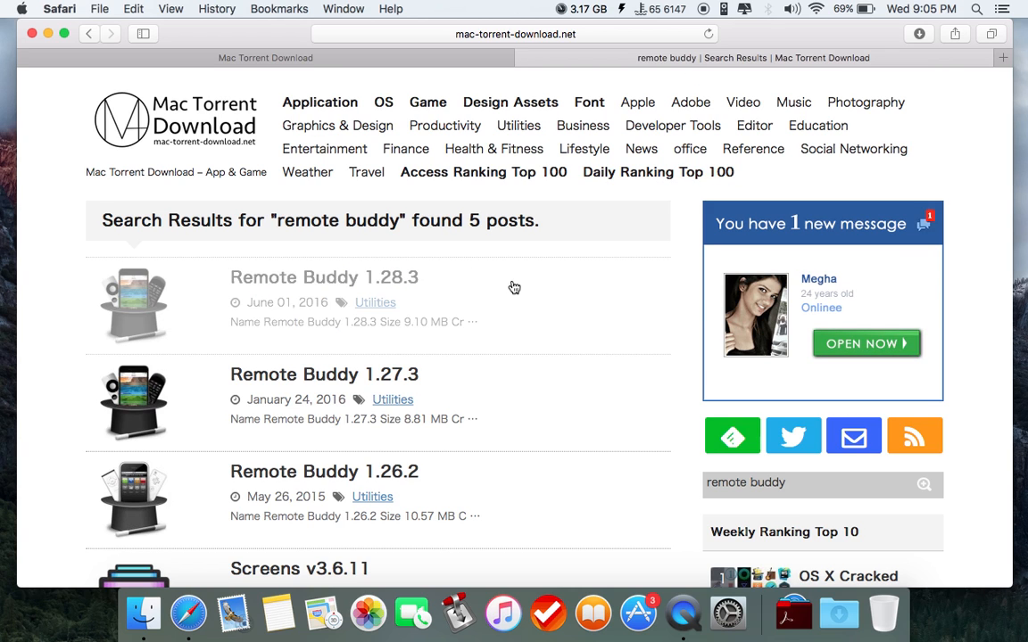
{"action": "mouse_move", "coordinate": [602, 307]}
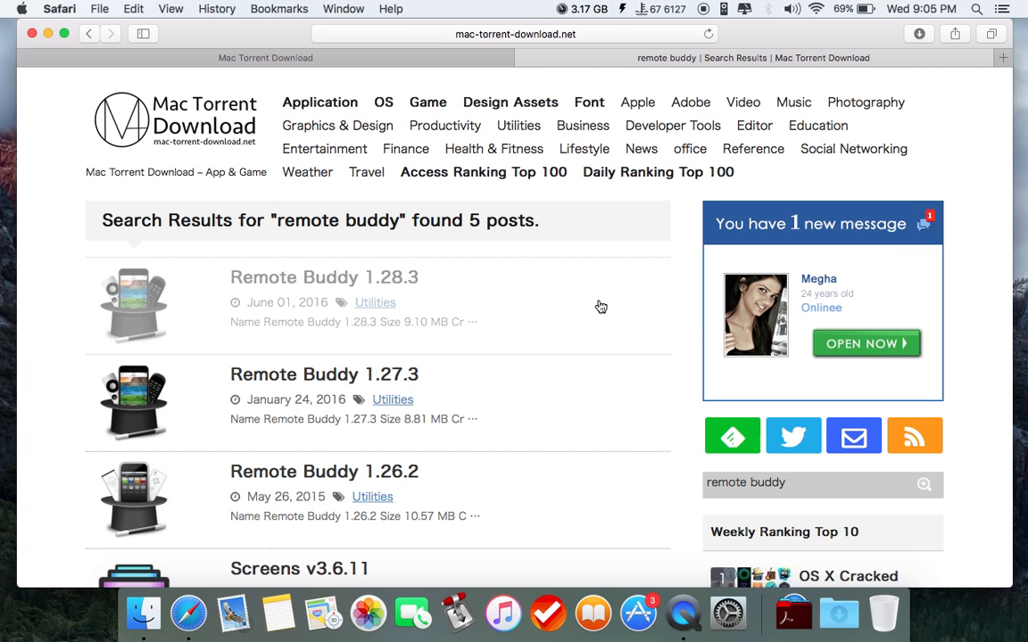
{"action": "mouse_move", "coordinate": [596, 267]}
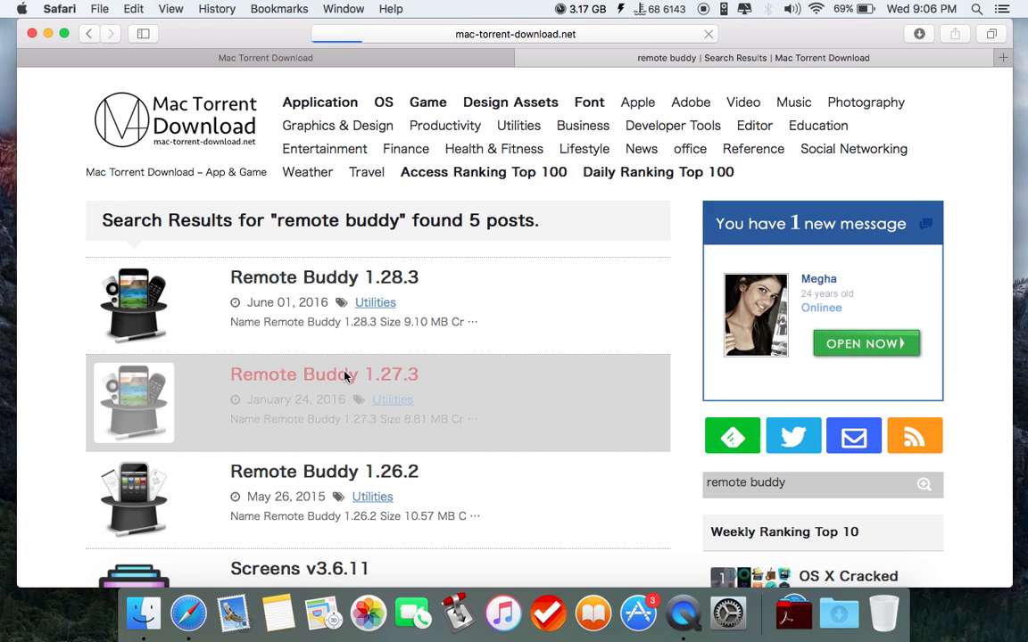
{"action": "mouse_move", "coordinate": [685, 216]}
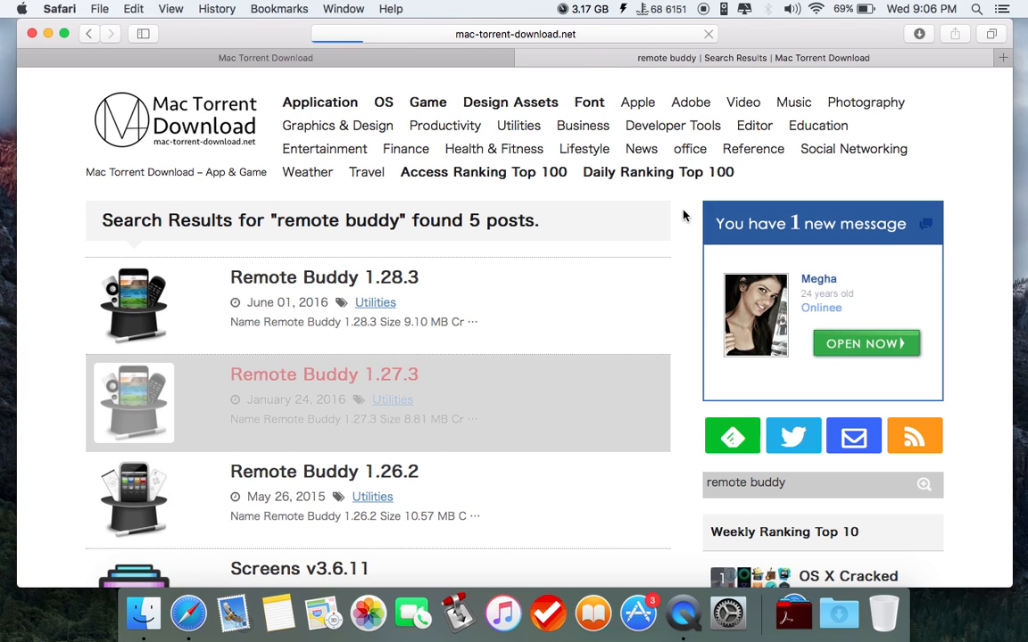
Open the Remote Buddy 1.27.3 post and reach its Remote Buddy 1.27.3.dmg (8.81 MB) download.
{"action": "left_click", "coordinate": [325, 374]}
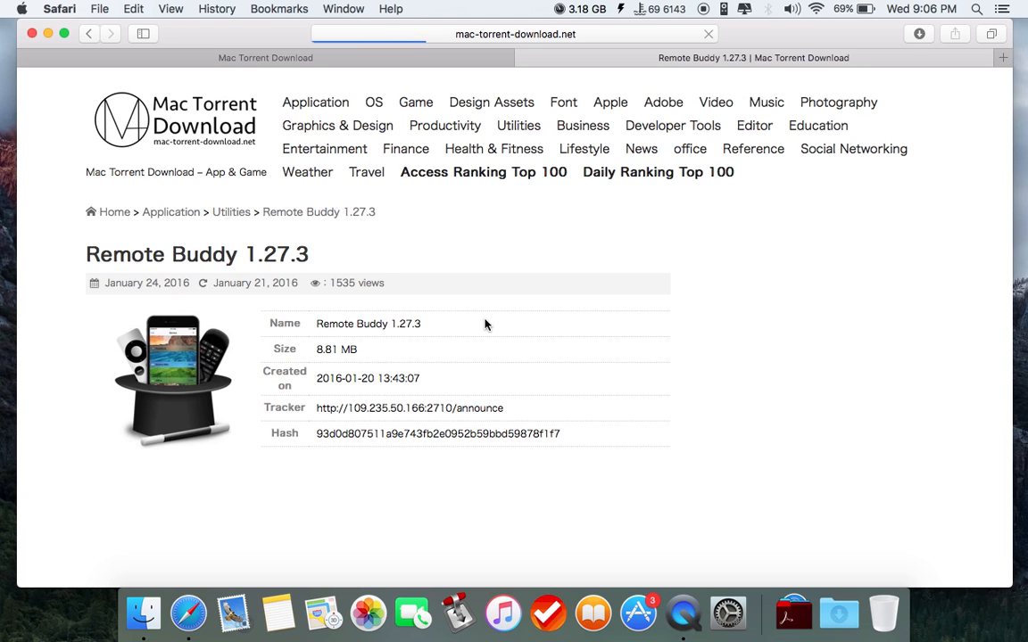
{"action": "scroll", "scroll_direction": "down", "scroll_amount": 3}
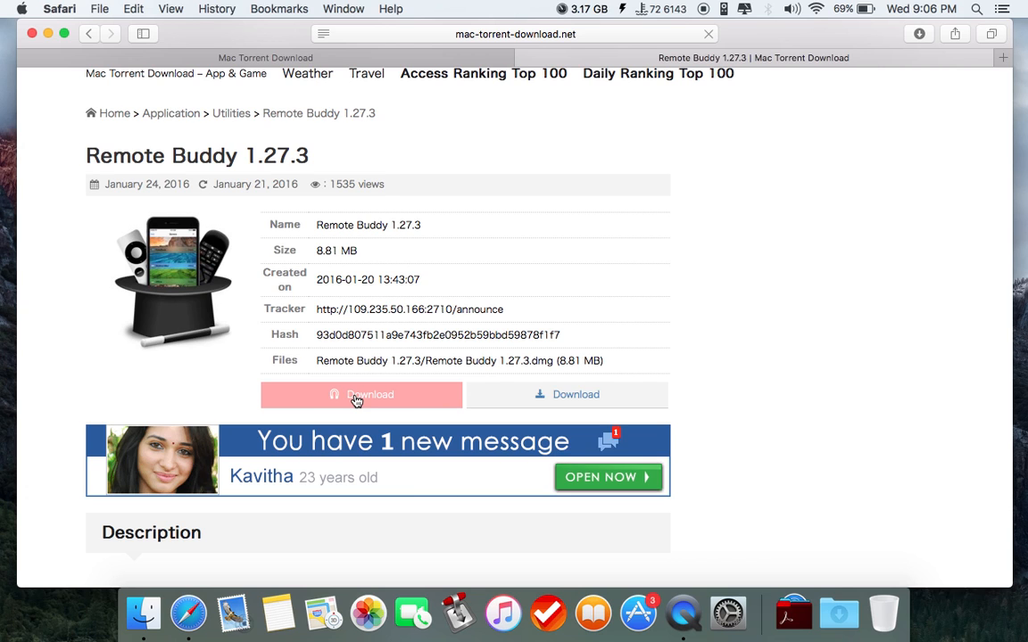
{"action": "mouse_move", "coordinate": [332, 396]}
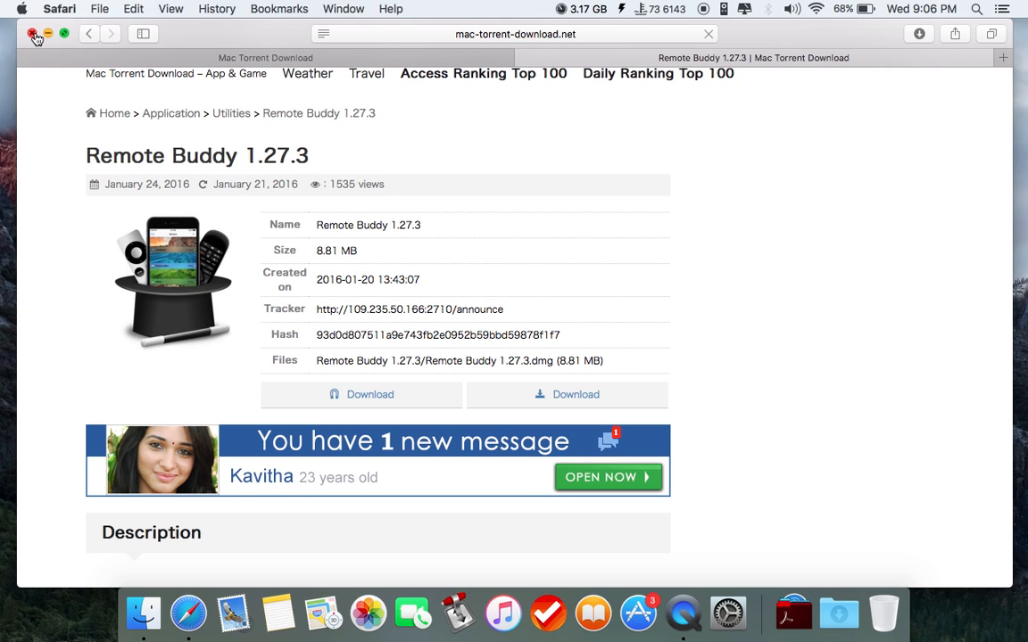
Close Safari and mount Remote Buddy 1.27.3.dmg from the desktop.
{"action": "left_click", "coordinate": [32, 34]}
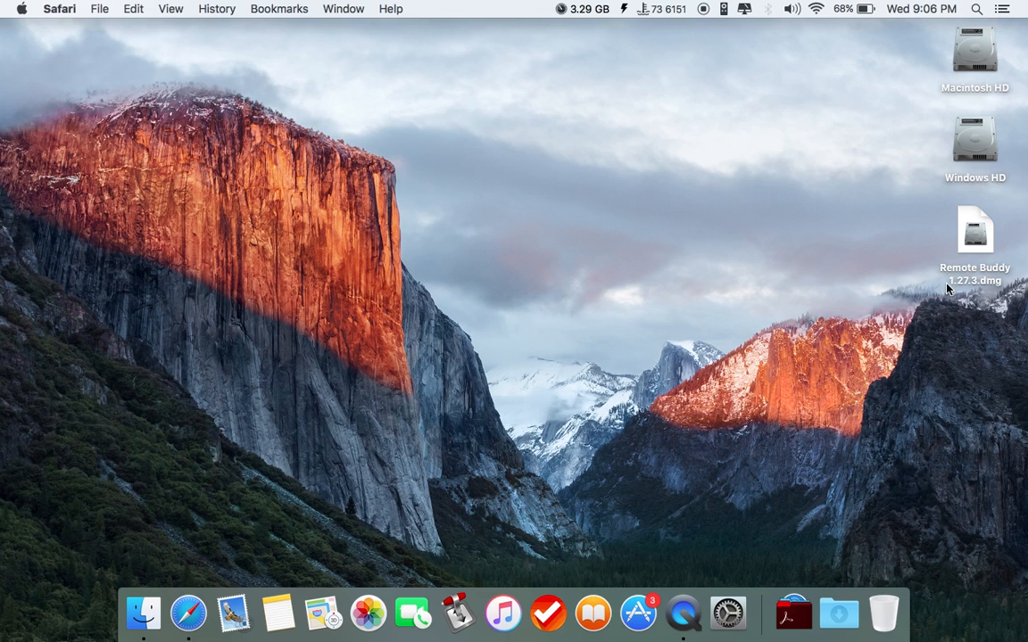
{"action": "mouse_move", "coordinate": [963, 284]}
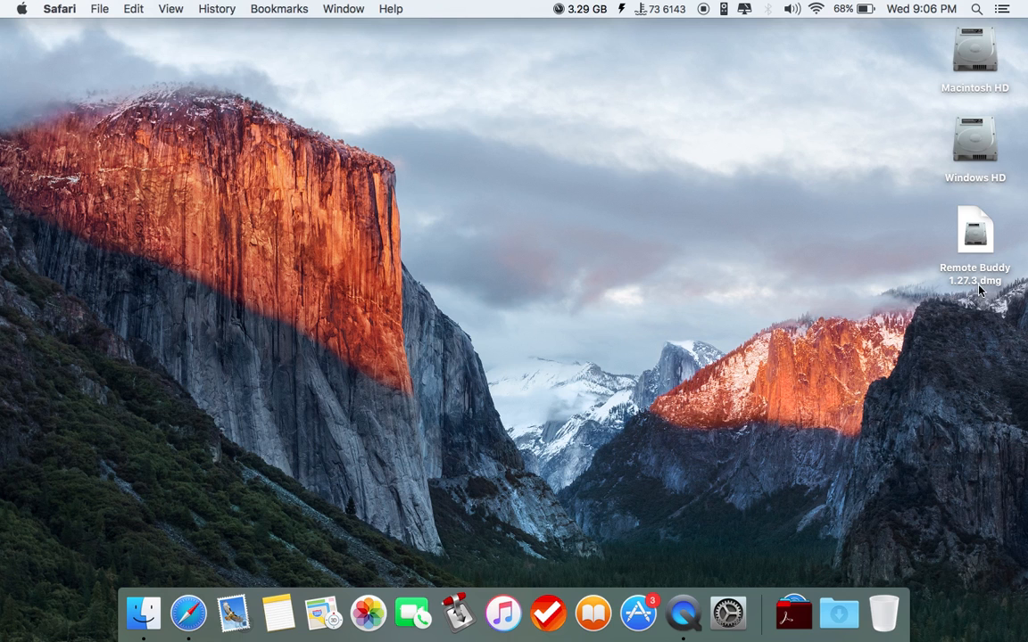
{"action": "left_click", "coordinate": [974, 228]}
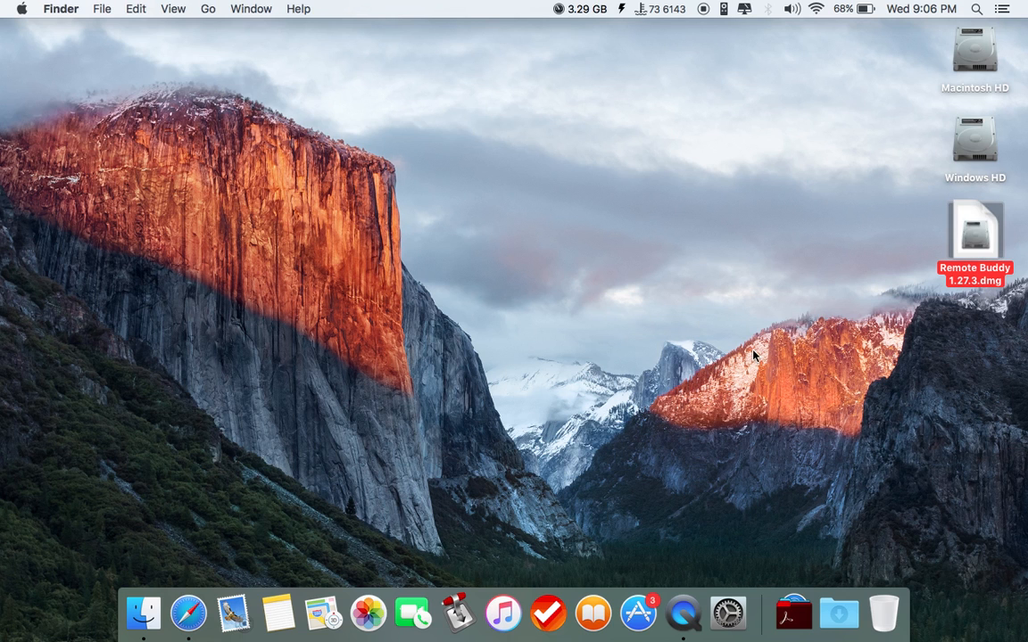
{"action": "double_click", "coordinate": [975, 228]}
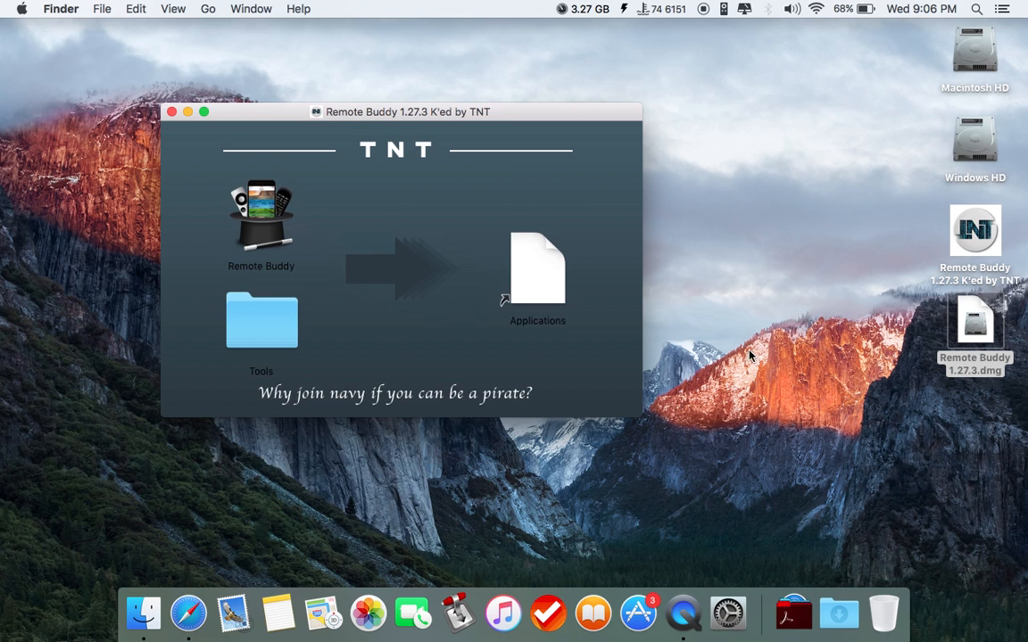
{"action": "mouse_move", "coordinate": [271, 236]}
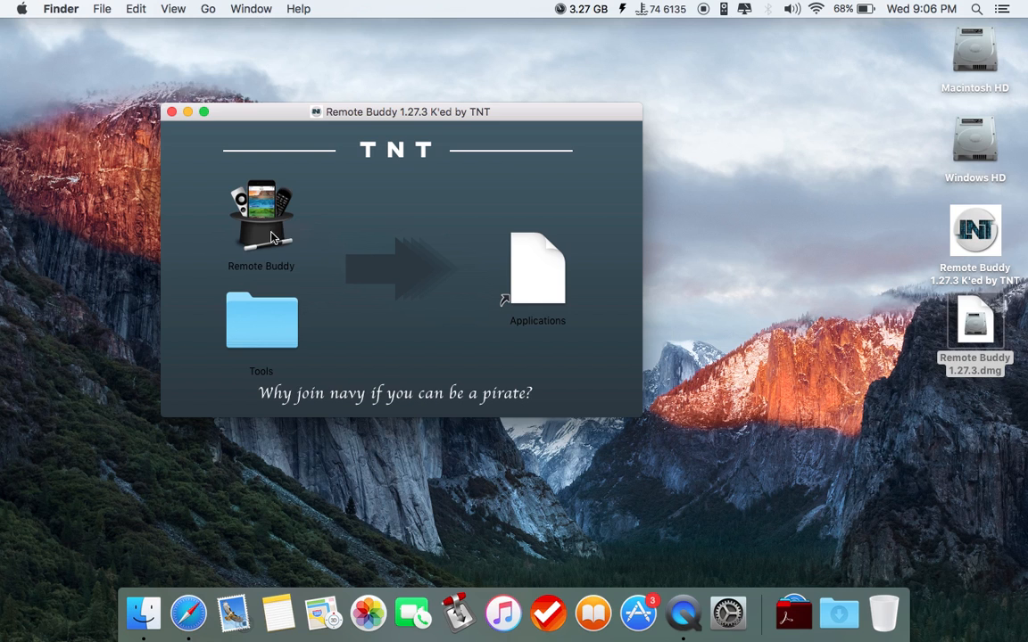
{"action": "mouse_move", "coordinate": [289, 254]}
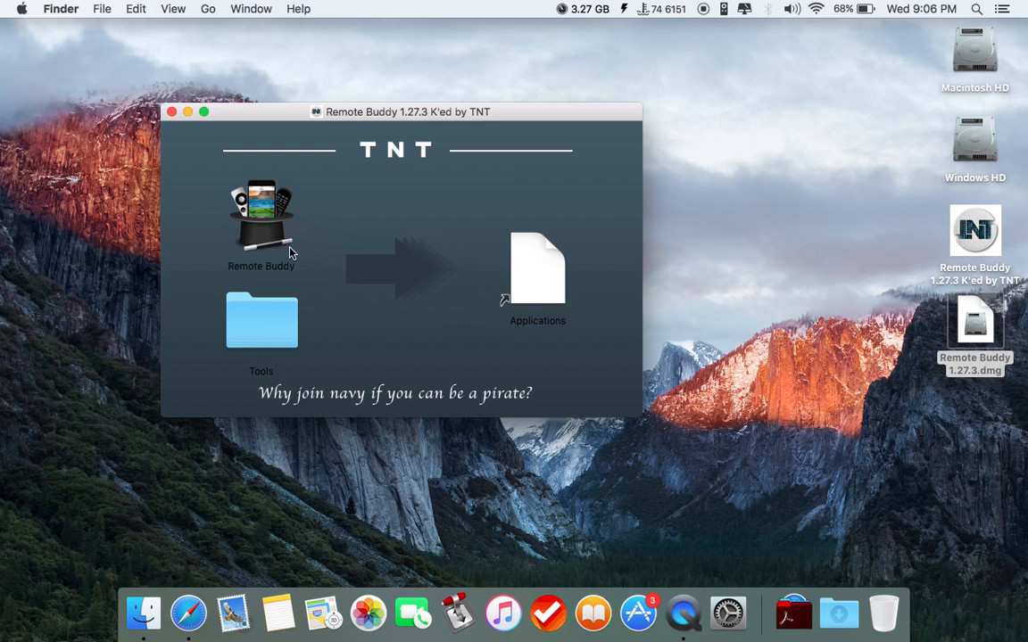
{"action": "mouse_move", "coordinate": [260, 243]}
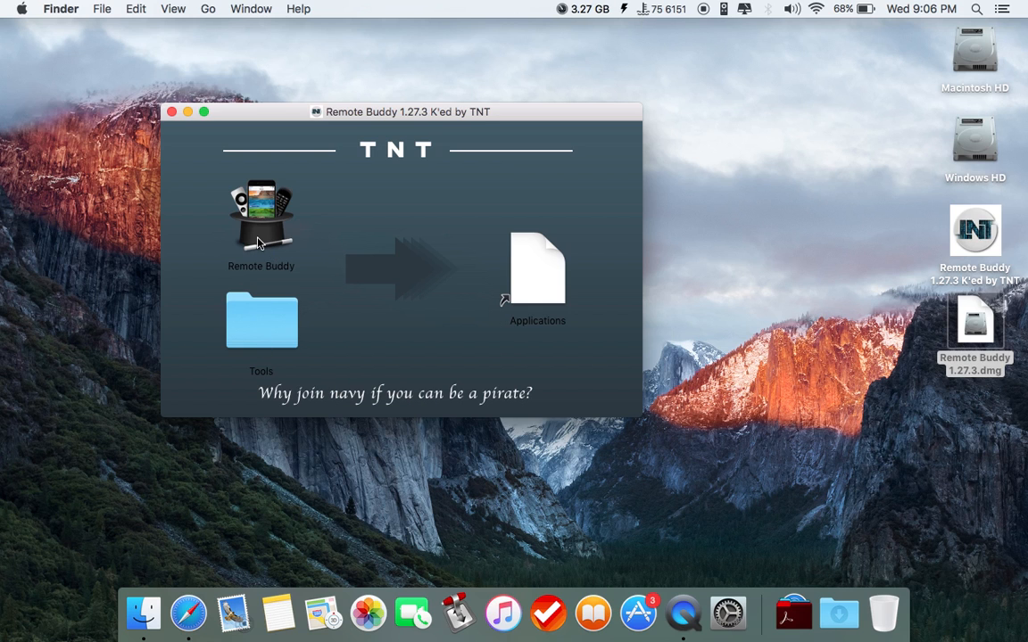
Select the Remote Buddy app and show the Applications stack beside the disk image.
{"action": "left_click", "coordinate": [261, 214]}
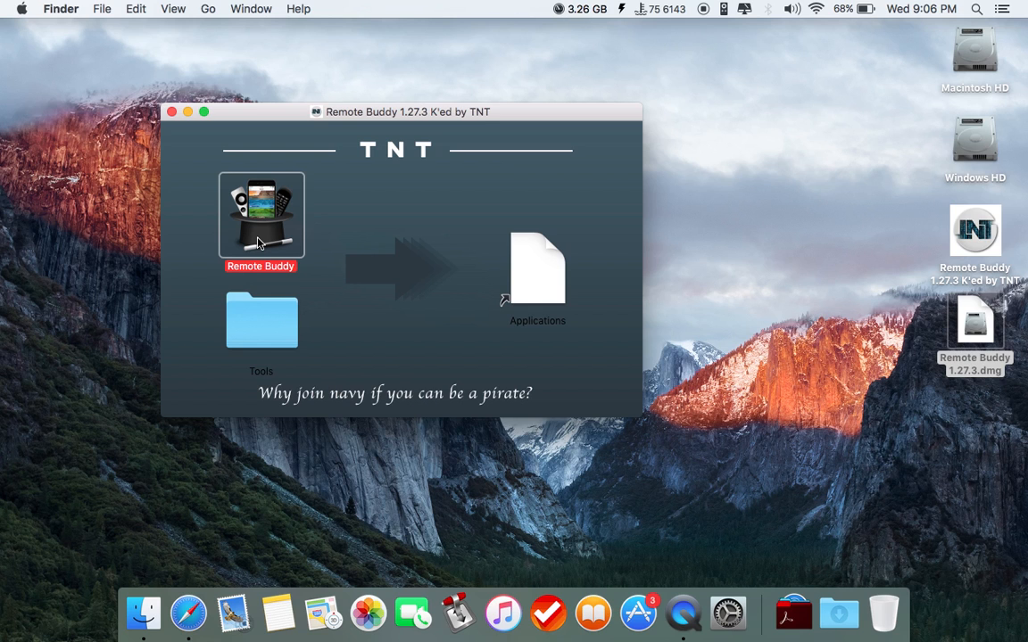
{"action": "left_click", "coordinate": [794, 614]}
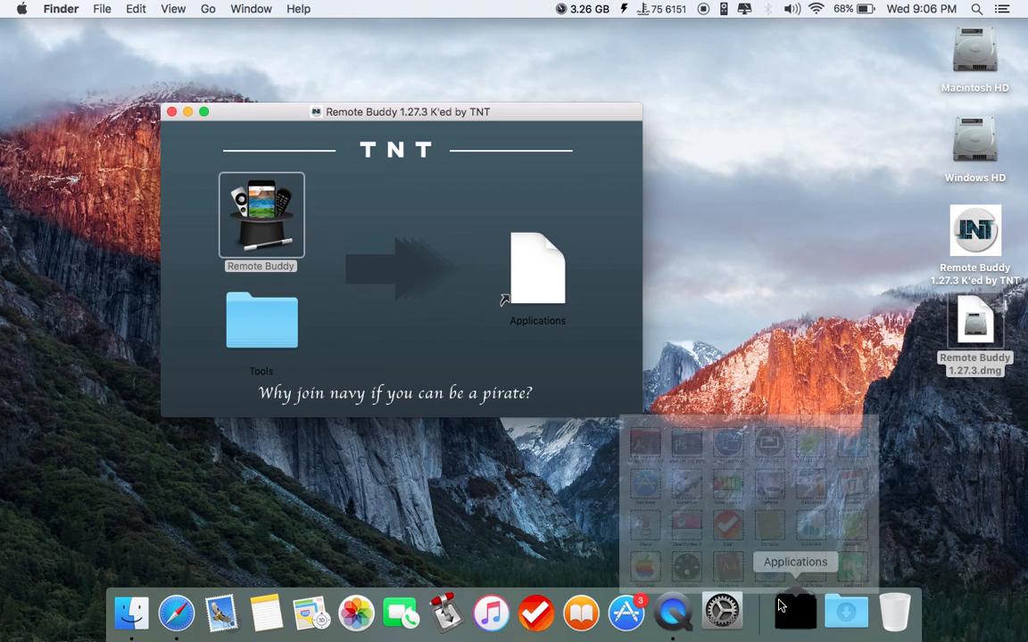
Confirm Remote Buddy sits in the Applications folder, then close the Finder windows.
{"action": "left_click", "coordinate": [260, 214]}
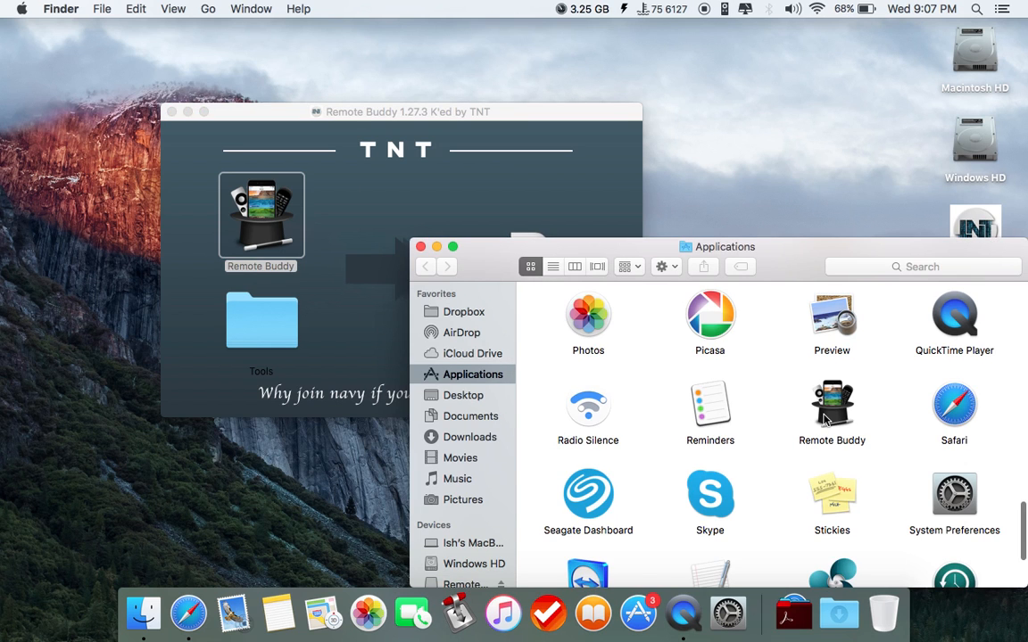
{"action": "mouse_move", "coordinate": [811, 420]}
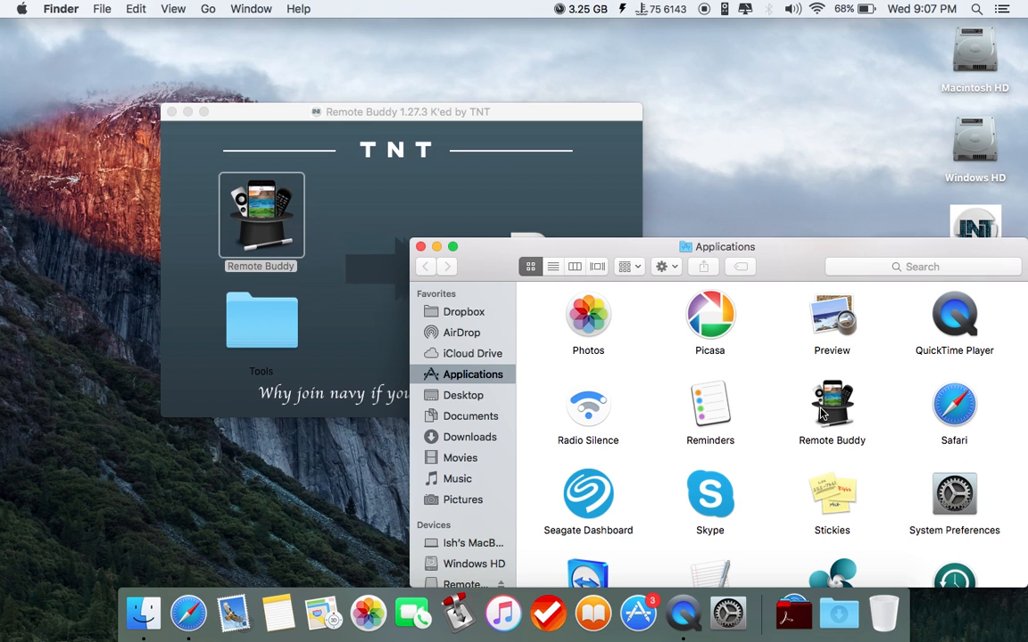
{"action": "left_click", "coordinate": [421, 246]}
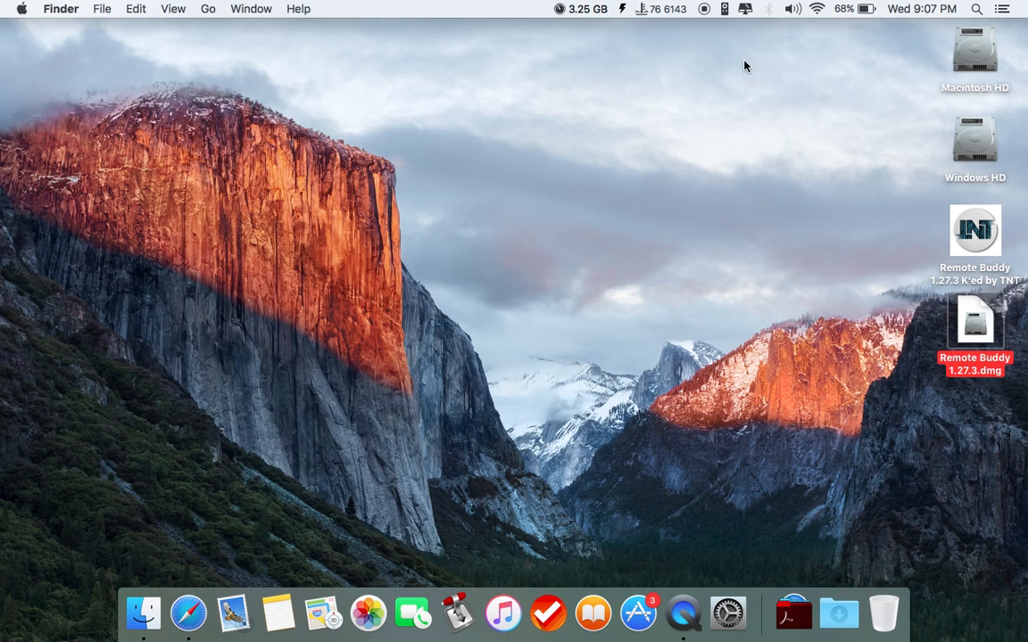
{"action": "mouse_move", "coordinate": [723, 10]}
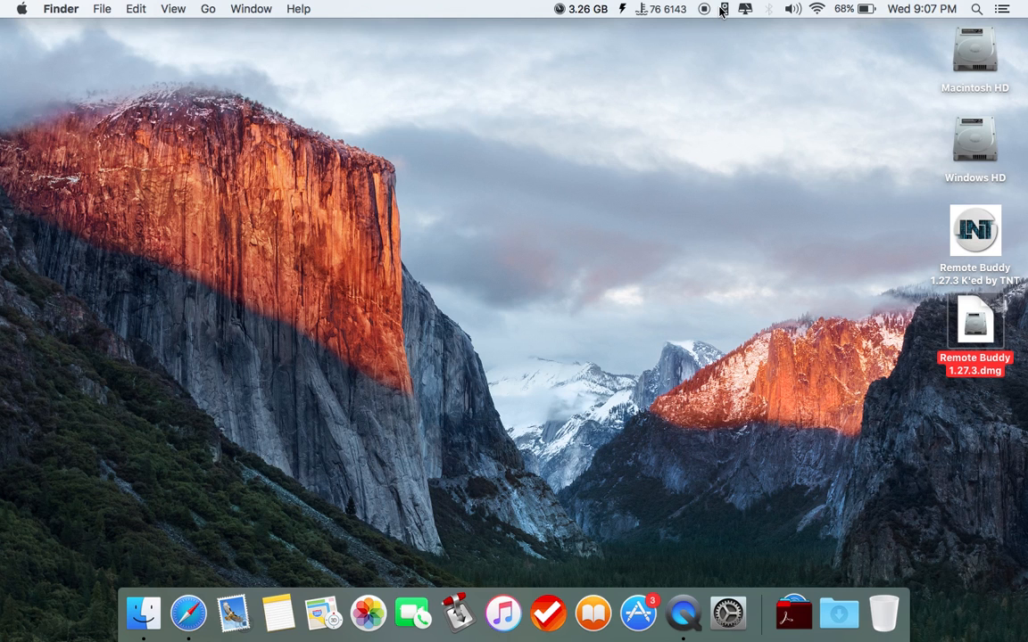
{"action": "mouse_move", "coordinate": [728, 16]}
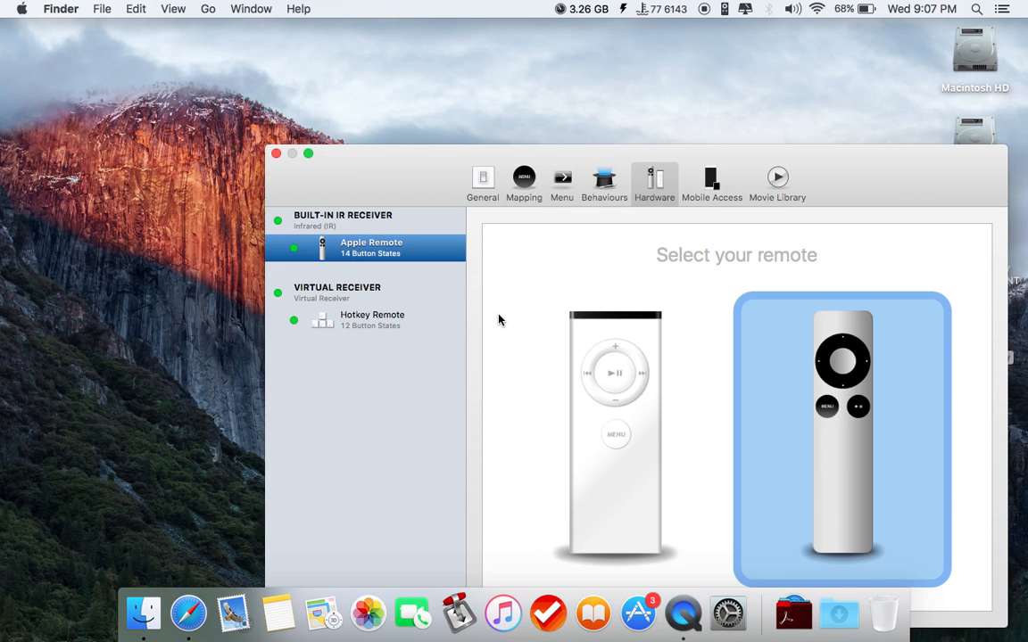
{"action": "mouse_move", "coordinate": [581, 396]}
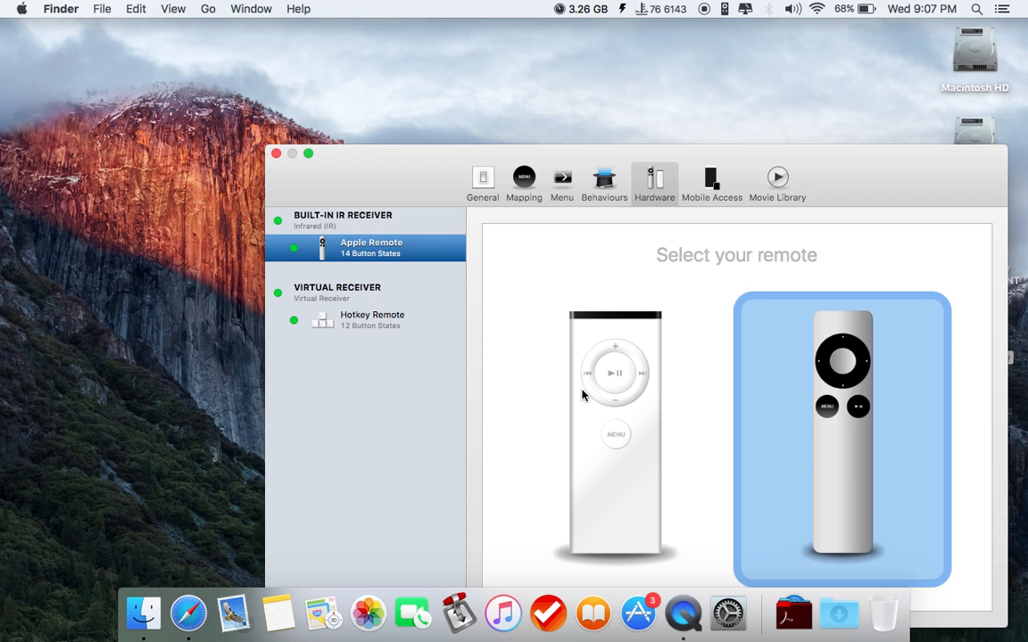
Review the Mobile Access settings, then close the Remote Buddy preferences window.
{"action": "left_click", "coordinate": [707, 178]}
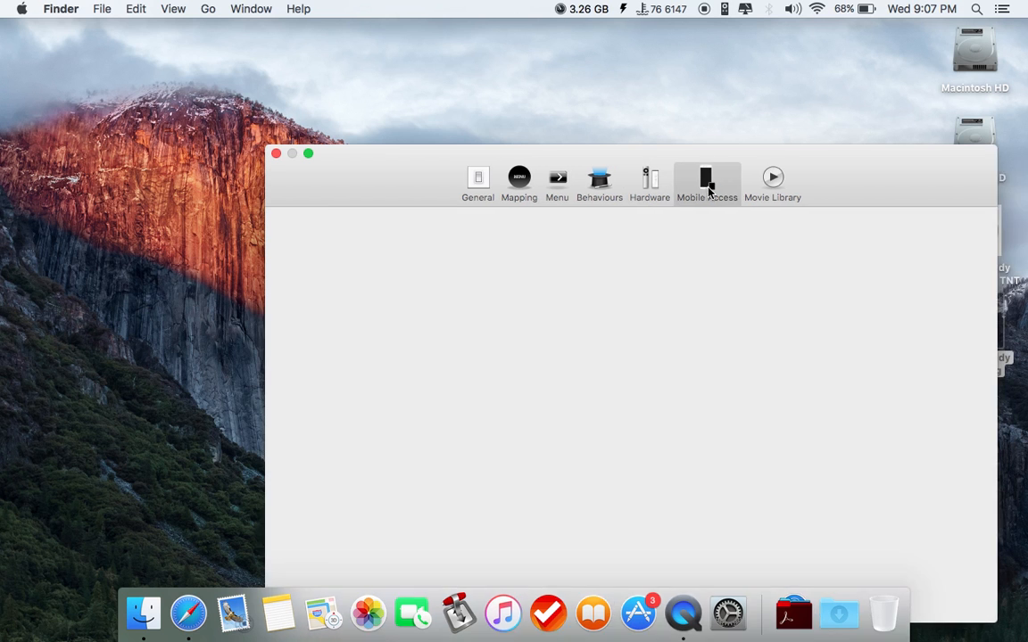
{"action": "left_click", "coordinate": [707, 182]}
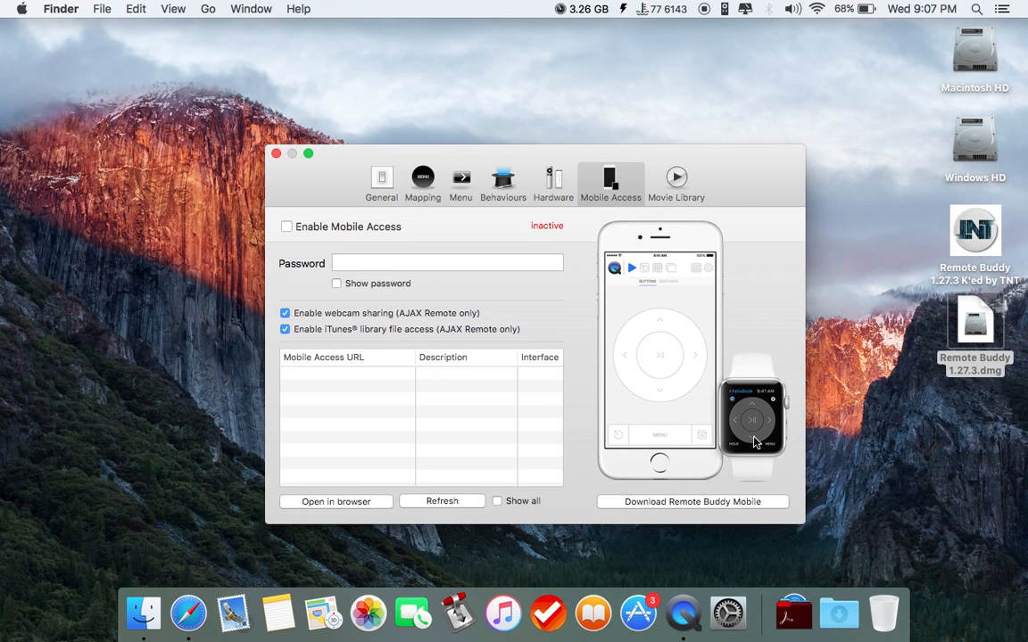
{"action": "mouse_move", "coordinate": [685, 405]}
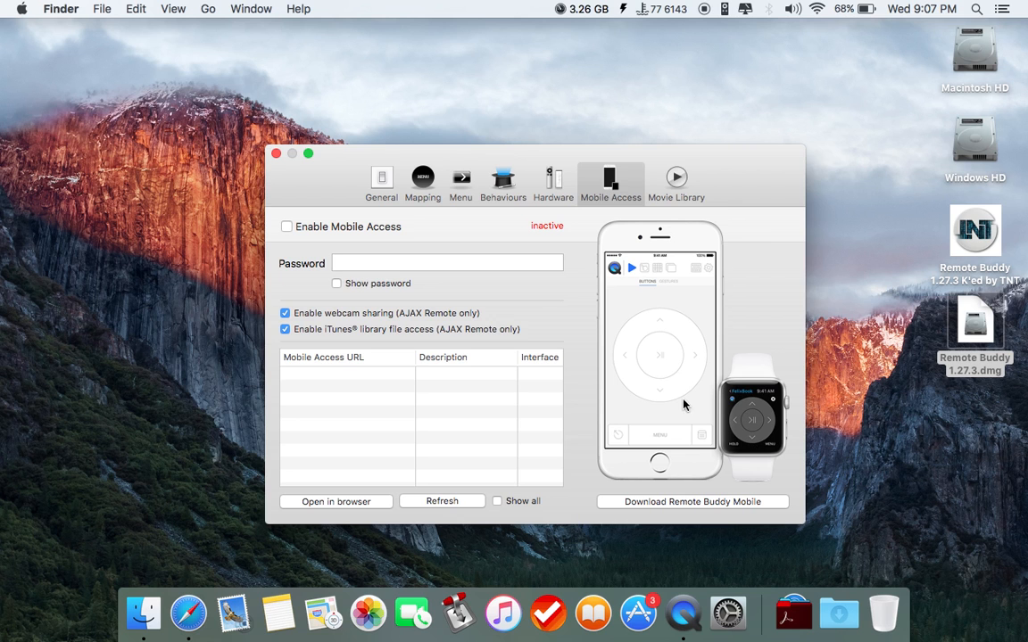
{"action": "left_click", "coordinate": [277, 153]}
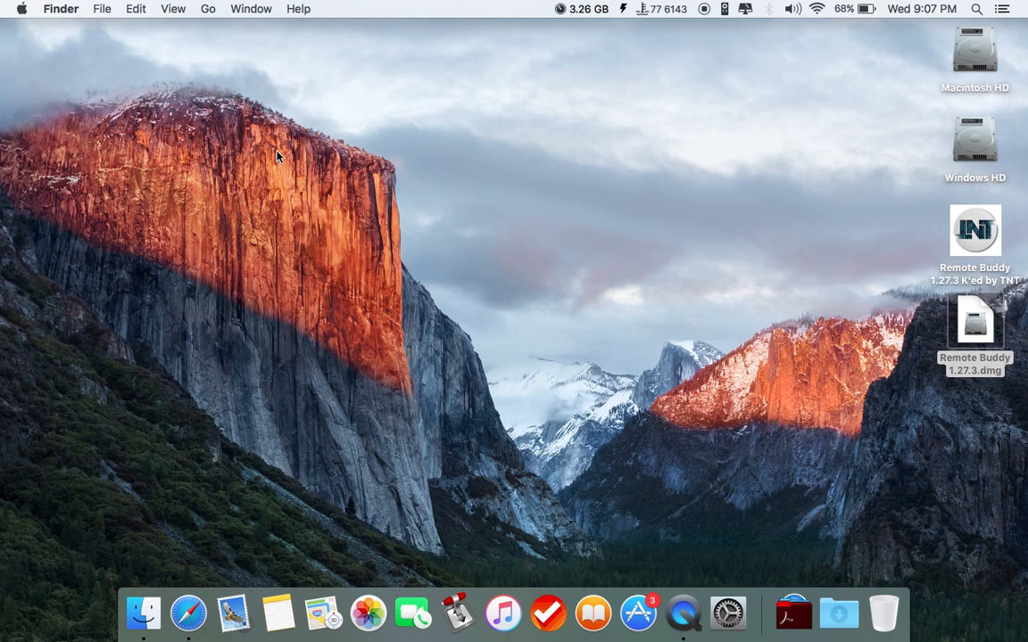
{"action": "mouse_move", "coordinate": [632, 282]}
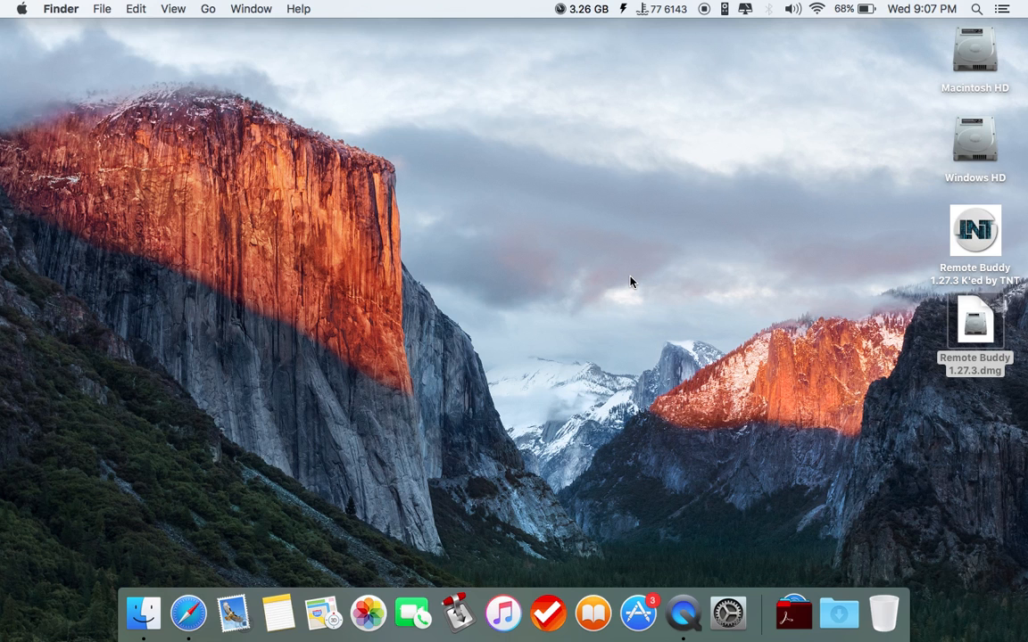